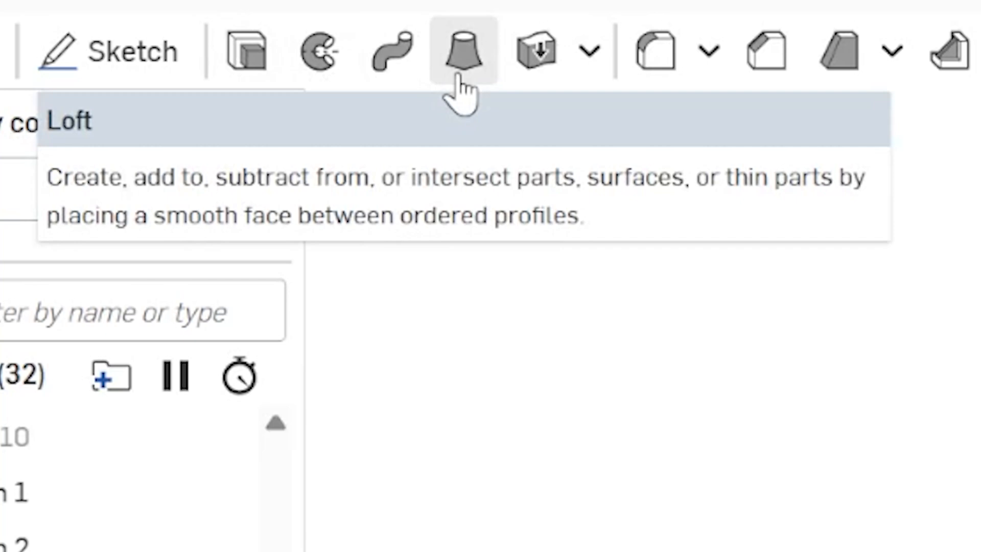
# - Start a Loft feature from the Part Studio toolbar
pyautogui.click(462, 51)
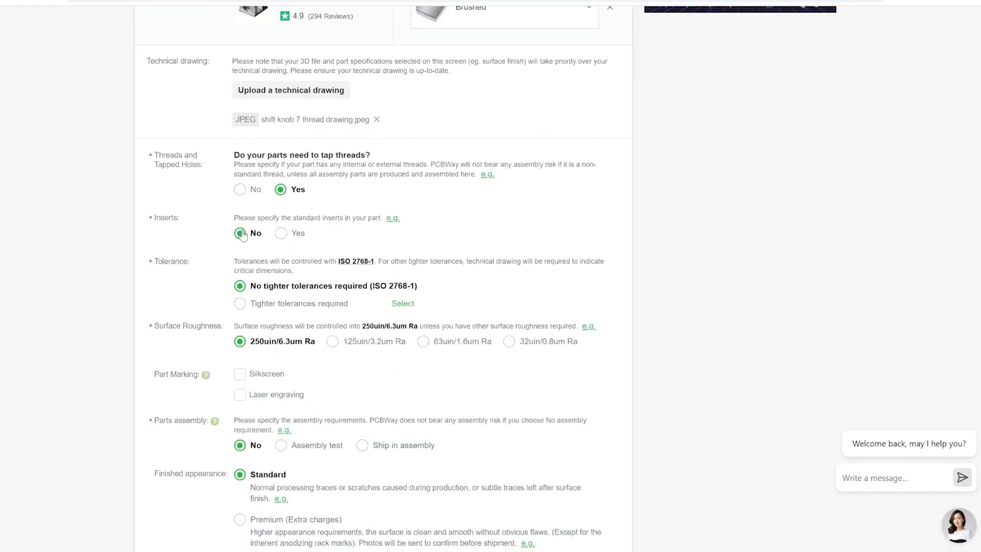
# - Set Inserts to No, pick Vehicles and Accessories >> Others, and enter the special request
pyautogui.click(326, 220)
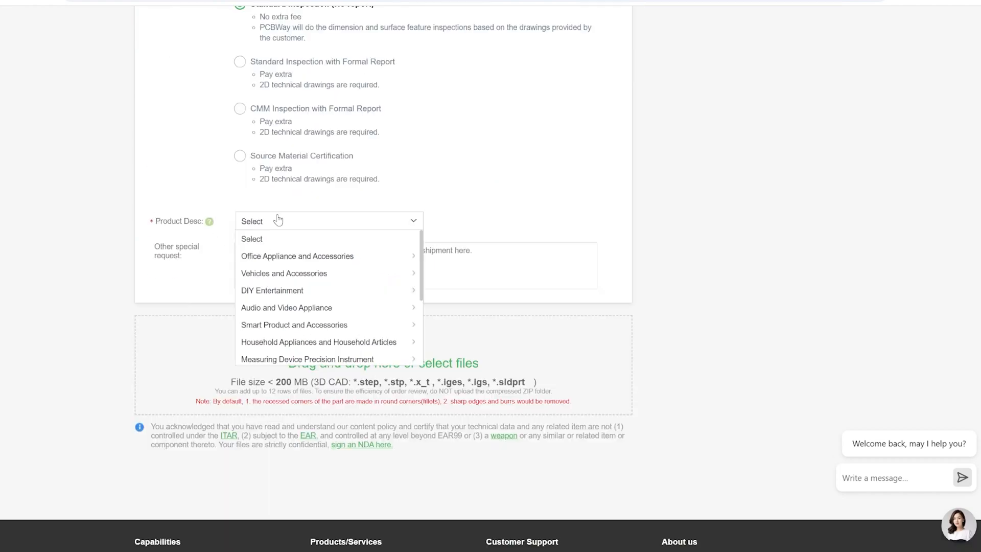
pyautogui.moveTo(287, 273)
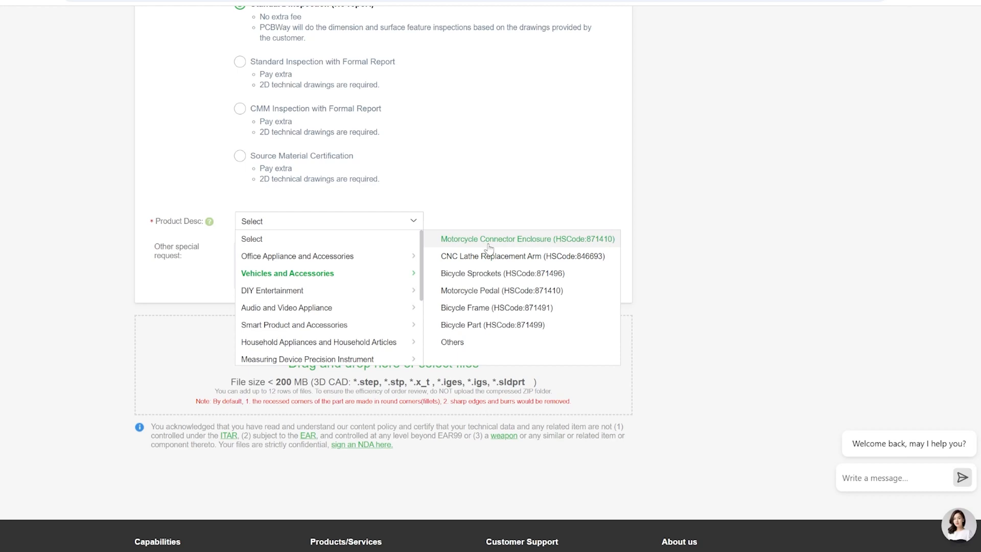
pyautogui.click(452, 342)
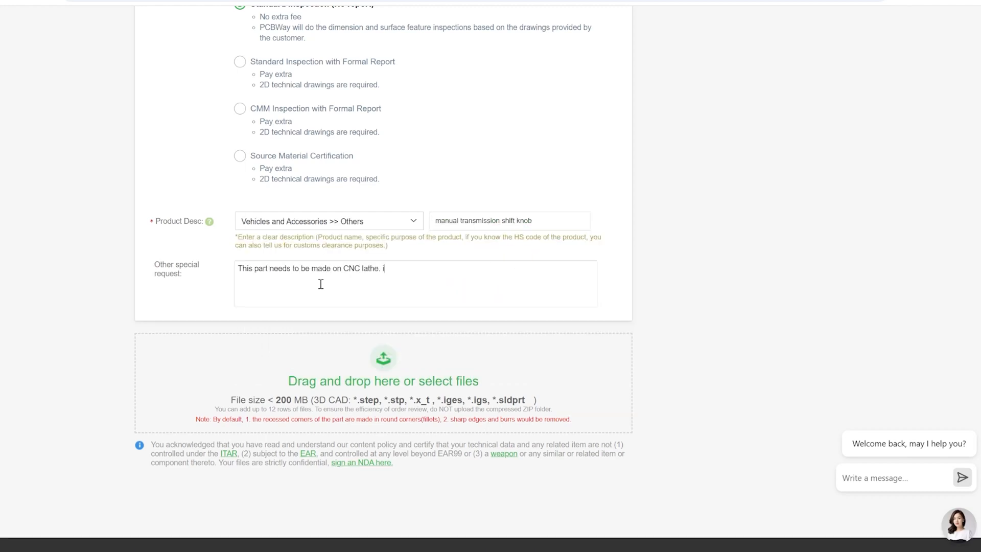
pyautogui.write('If the files submitted are inadequate or other specifications are required, then ask me an')
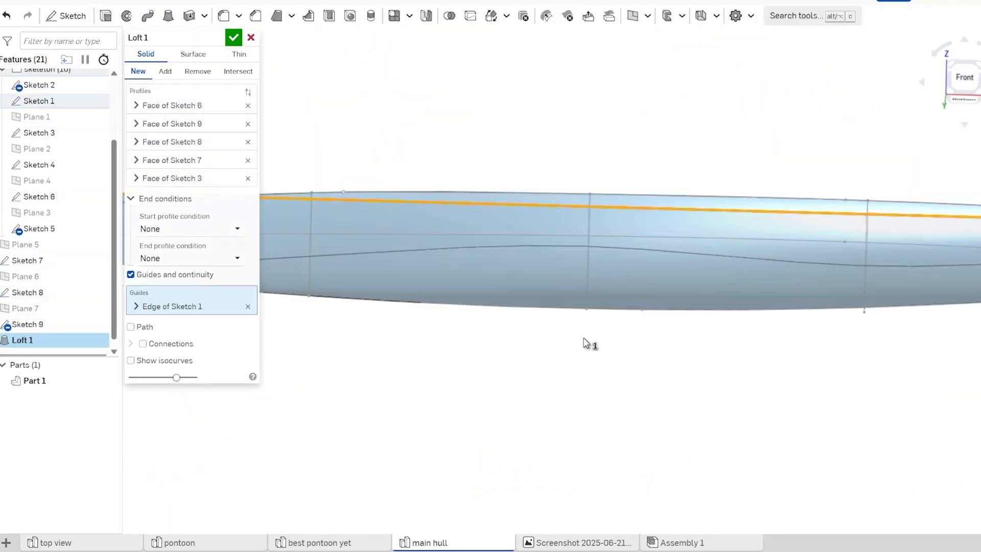
# - Confirm Loft 1 for the main hull and accept the 2.5 cm brace Extrude 1
pyautogui.click(320, 543)
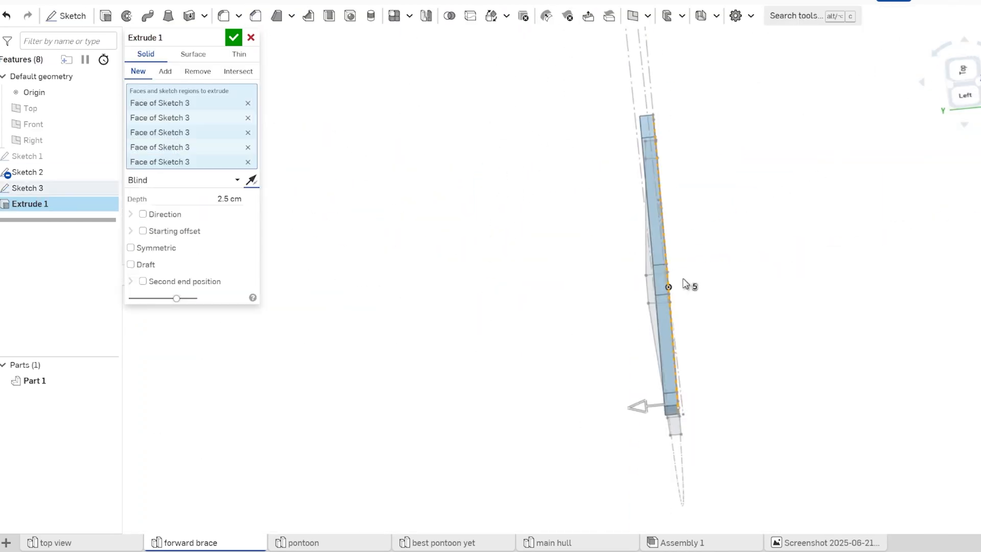
pyautogui.click(553, 542)
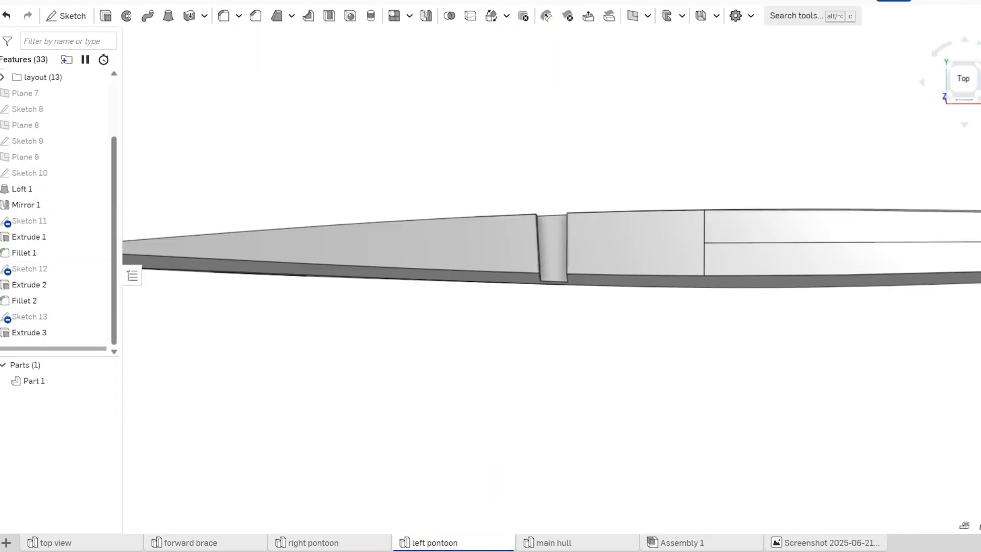
# - Apply a 0.25 cm Hollow shell to Part 1 in the main hull studio
pyautogui.click(852, 543)
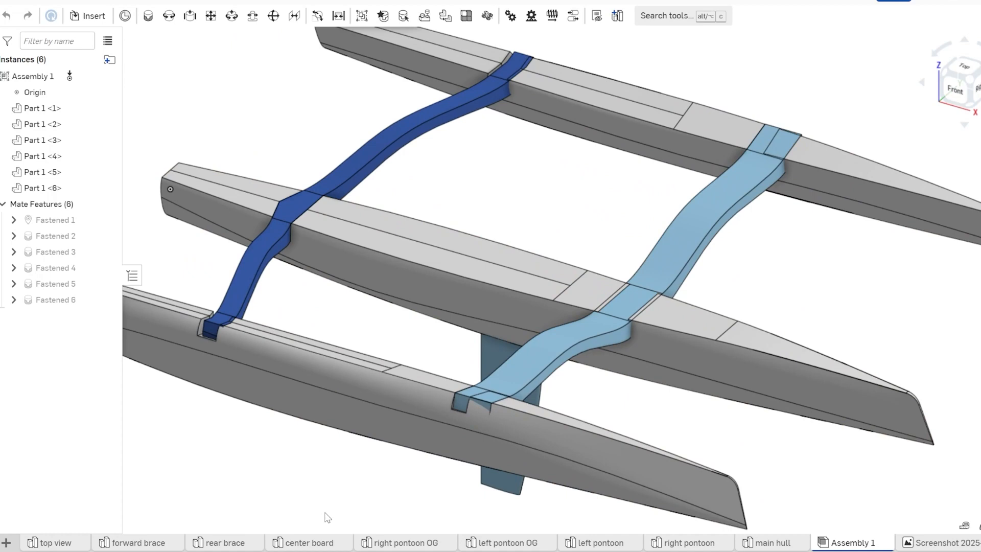
pyautogui.click(770, 542)
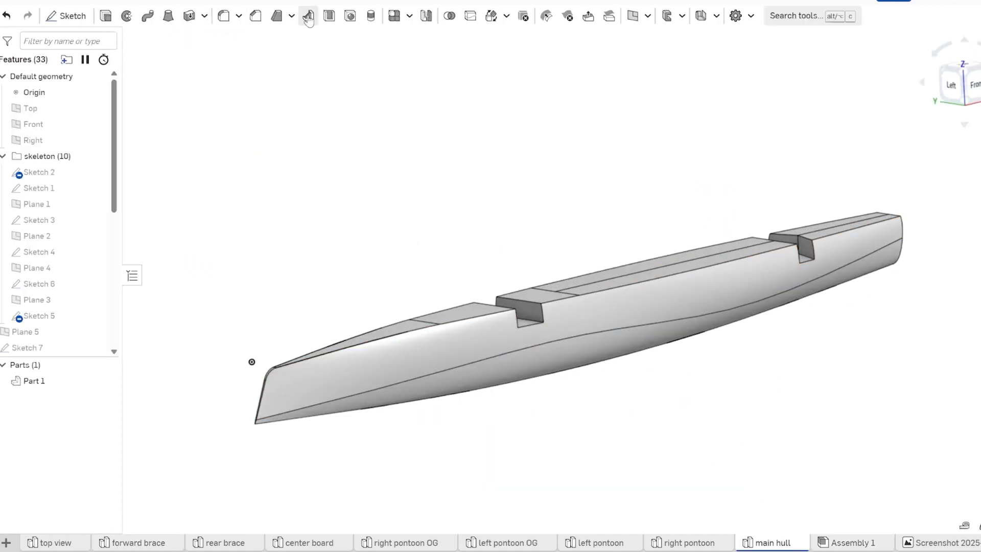
pyautogui.click(306, 16)
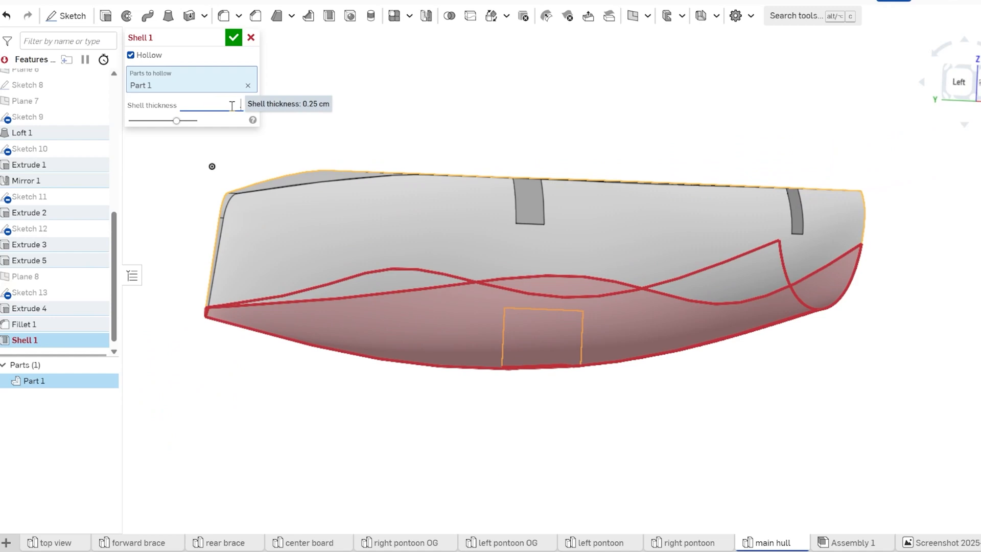
pyautogui.click(309, 542)
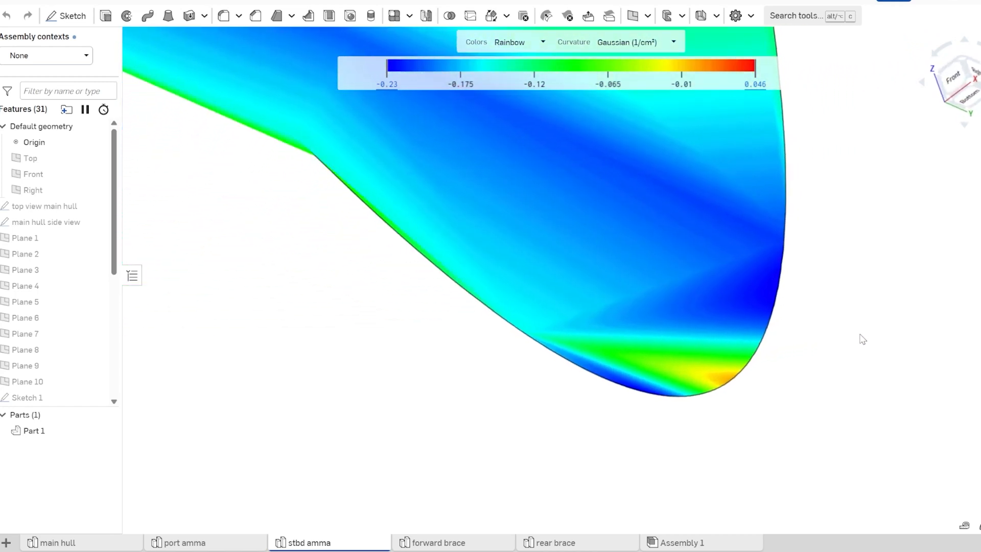
# - Move through the forward brace assembly to the main hull part studio
pyautogui.click(194, 542)
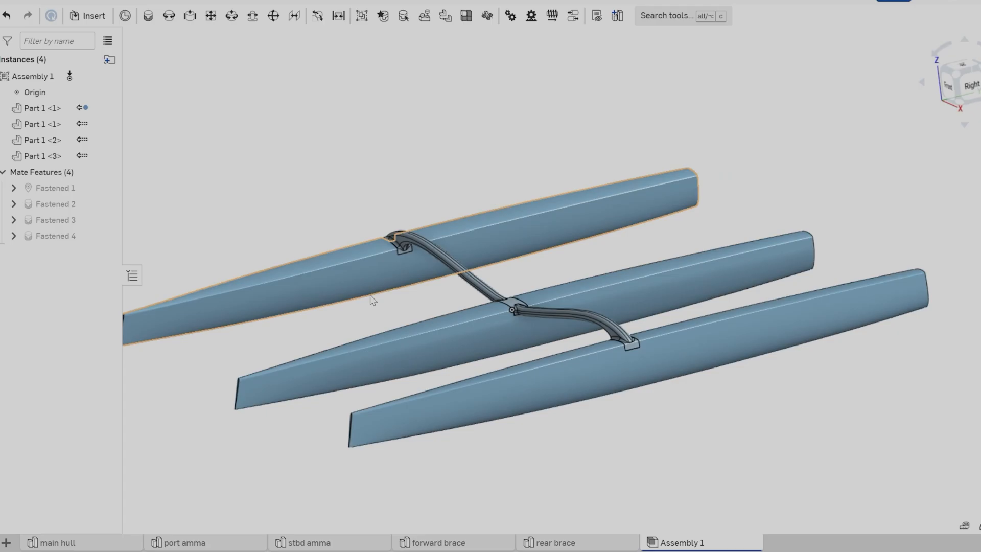
pyautogui.click(56, 543)
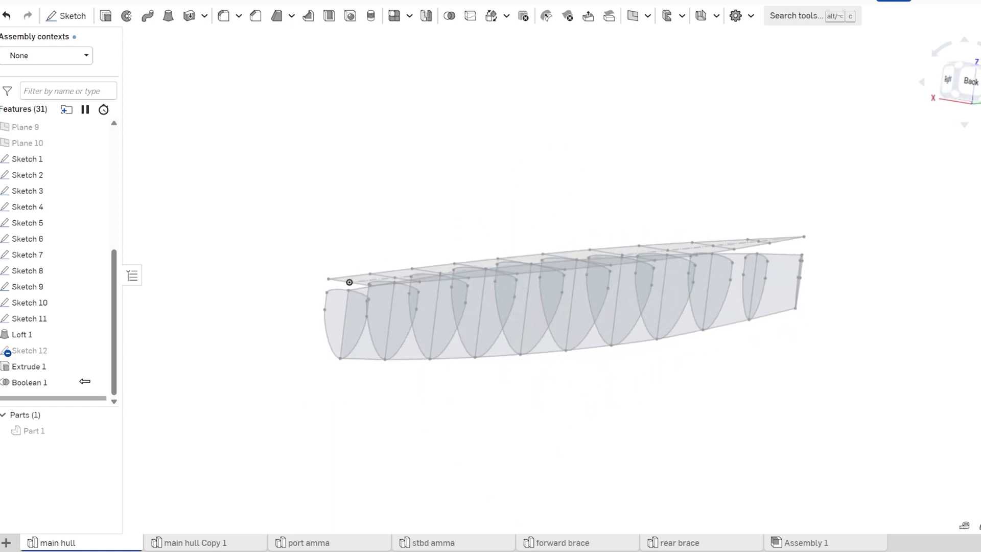
# - Open main hull Copy 1 and orbit around both hull halves
pyautogui.click(195, 542)
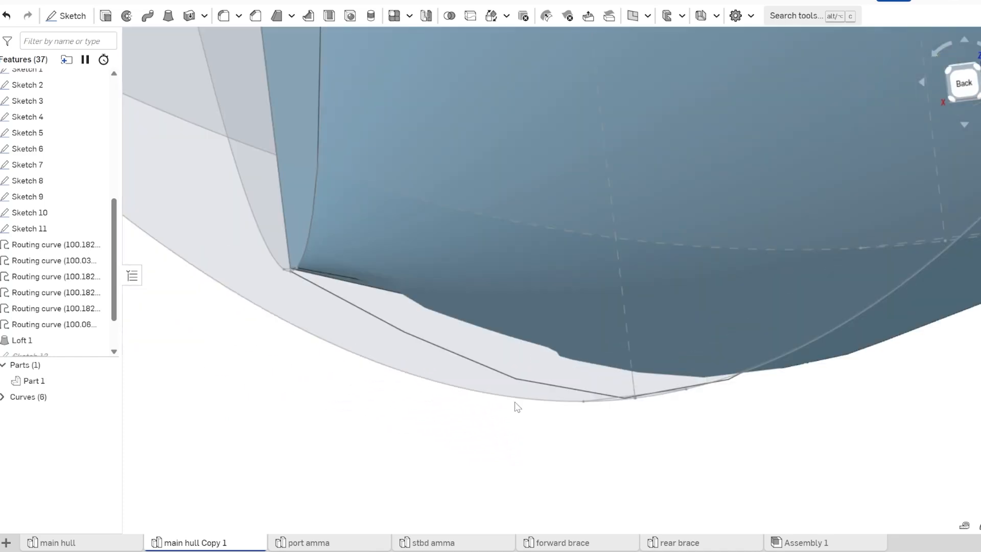
pyautogui.scroll(-3)
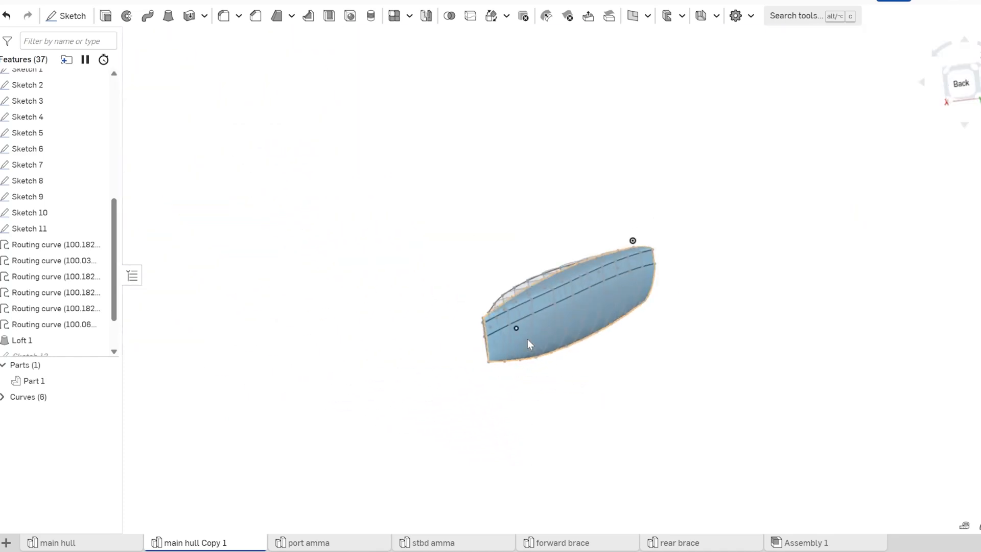
pyautogui.moveTo(528, 344); pyautogui.dragTo(694, 294)
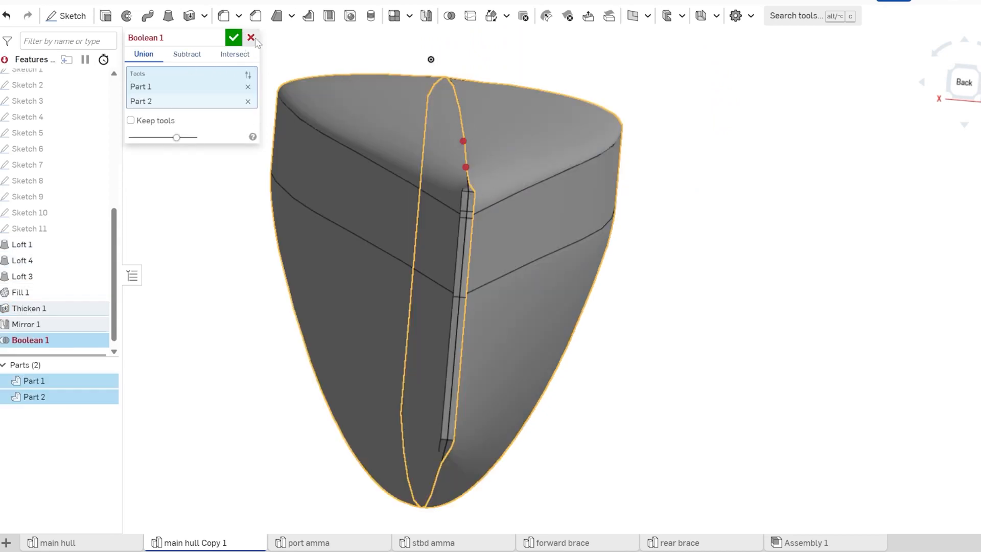
# - Cancel Boolean 1 and go to the forward brace part studio
pyautogui.click(250, 37)
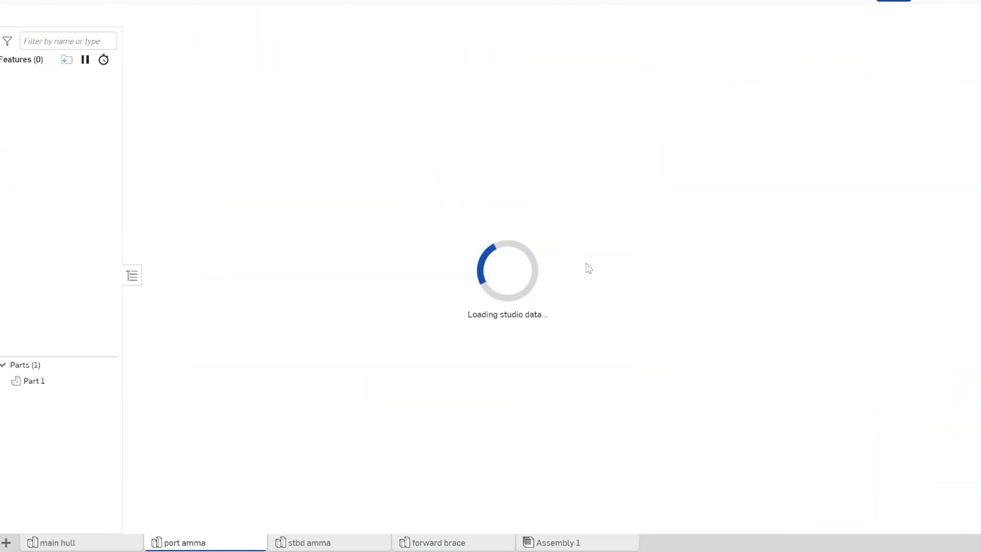
pyautogui.click(438, 542)
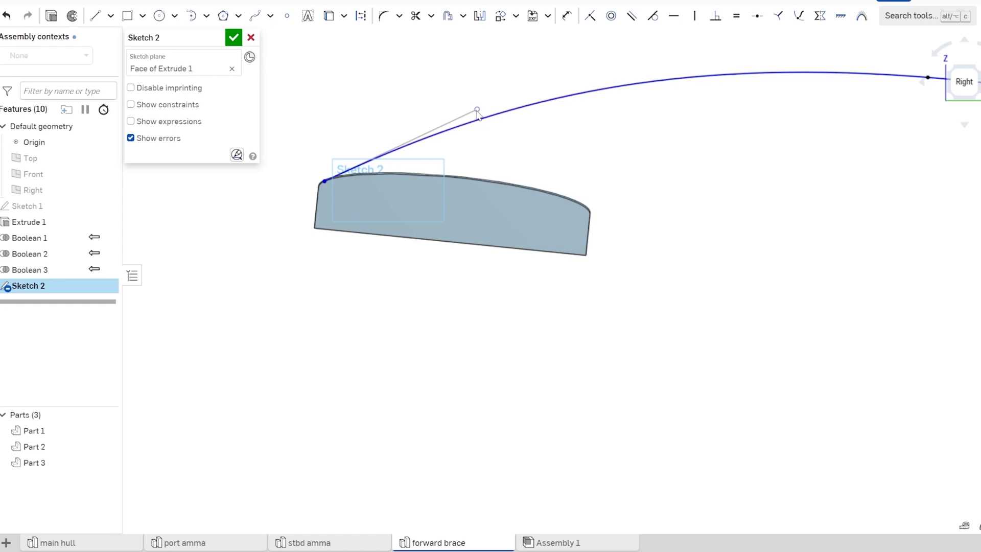